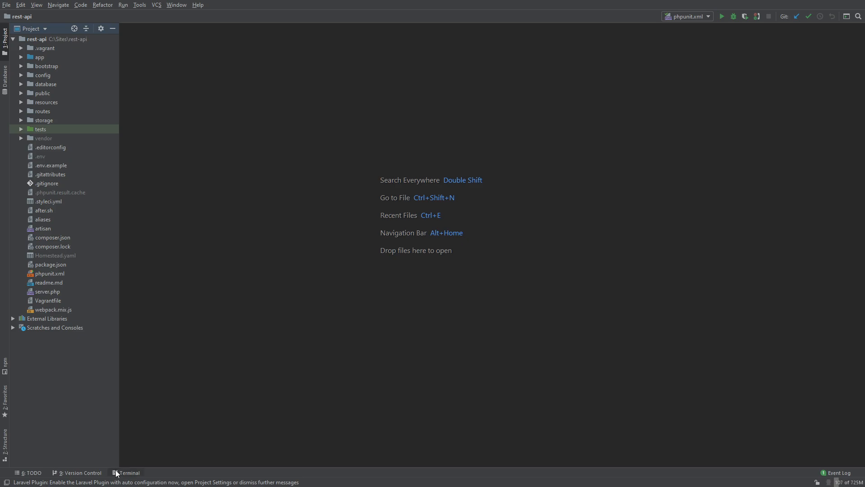
# Initialise a Git repository in the rest-api project from the terminal and check its status
pyautogui.click(126, 472)
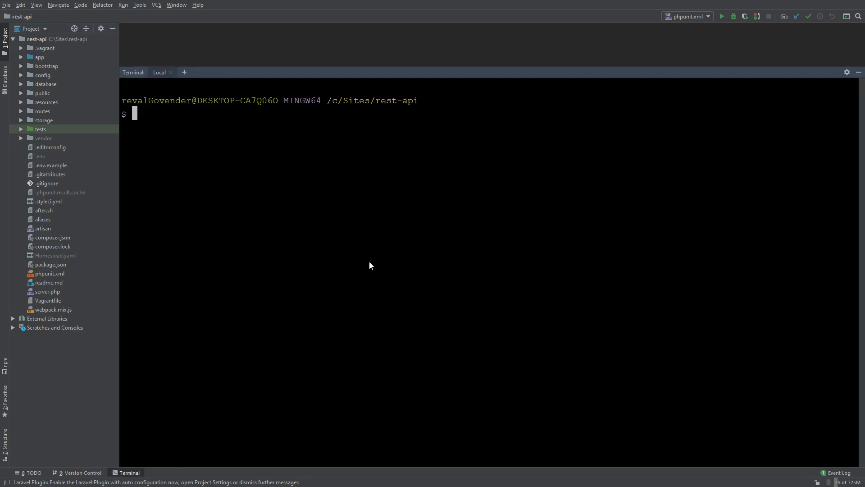
pyautogui.moveTo(394, 237)
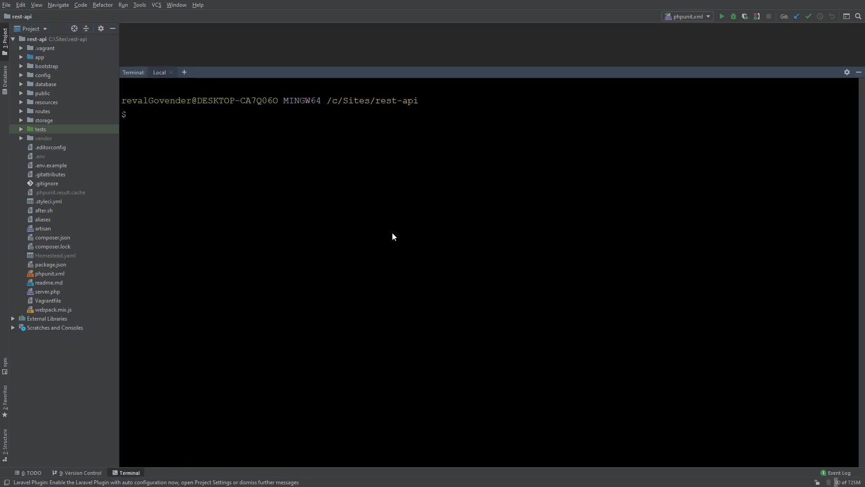
pyautogui.write('git init')
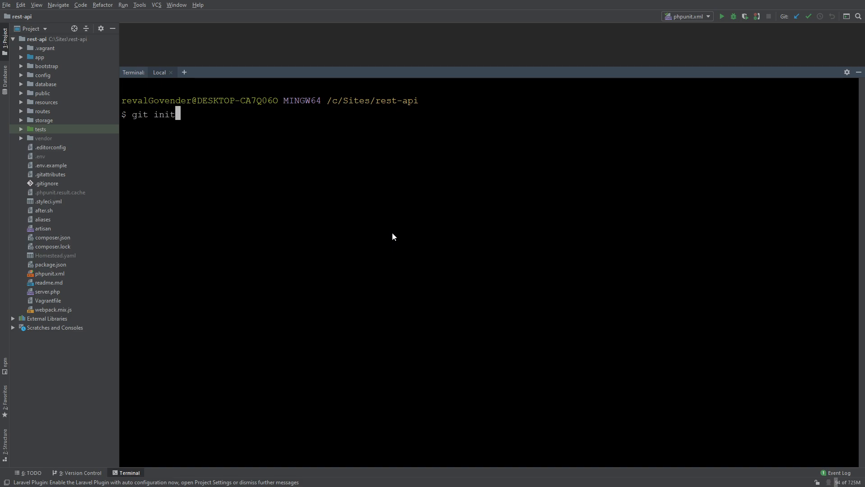
pyautogui.write('git status')
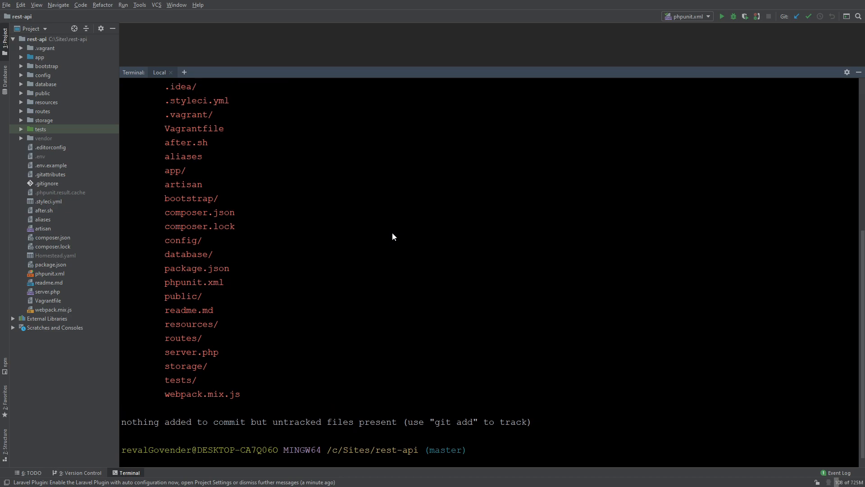
pyautogui.write('cl')
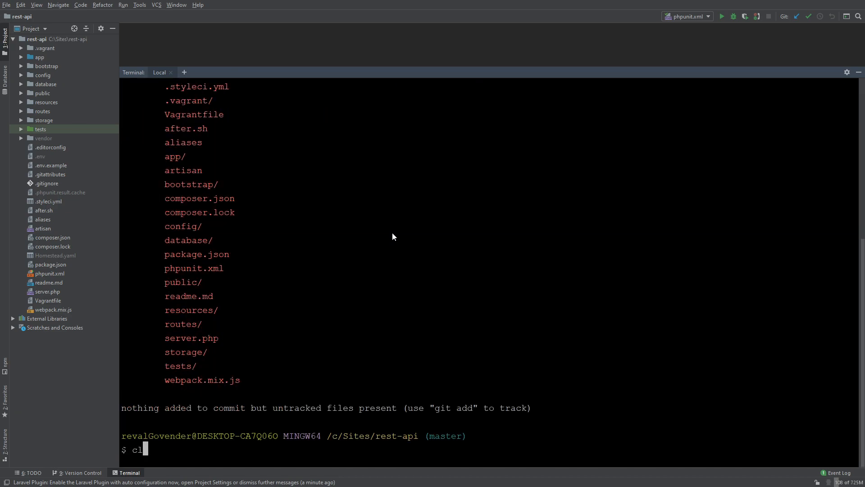
# Stage all project files with git add . and review the staged files
pyautogui.write('git a')
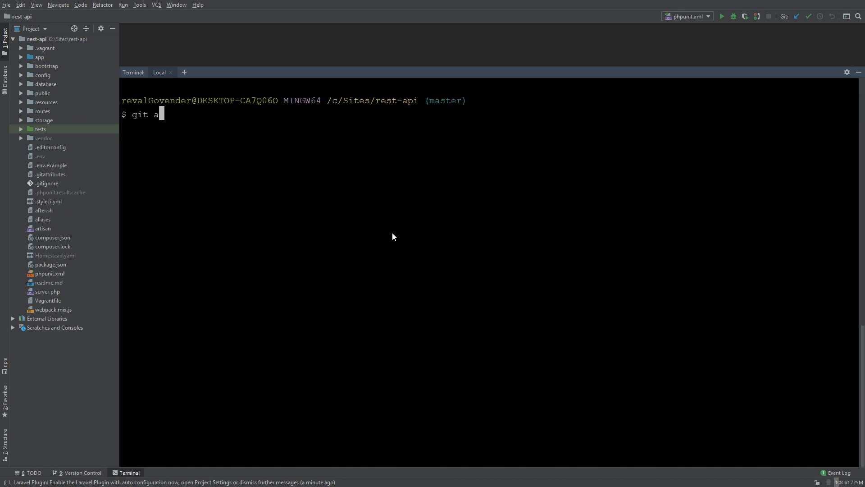
pyautogui.press('Return')
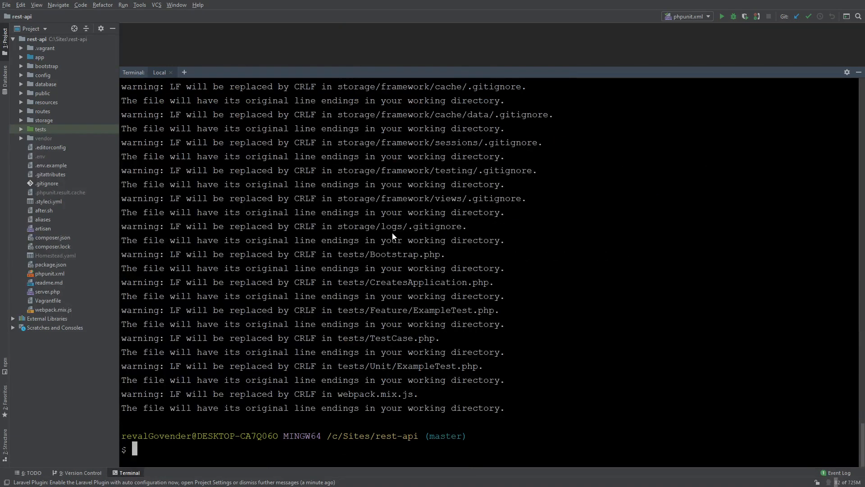
pyautogui.write('git')
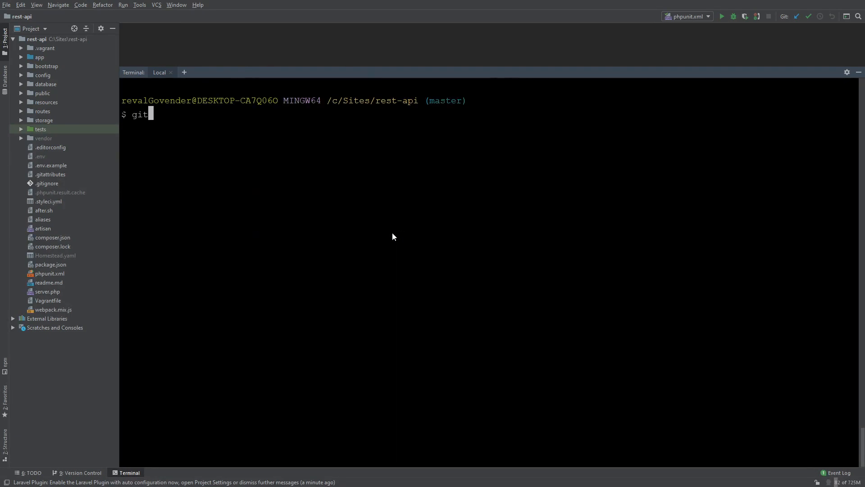
pyautogui.press('Return')
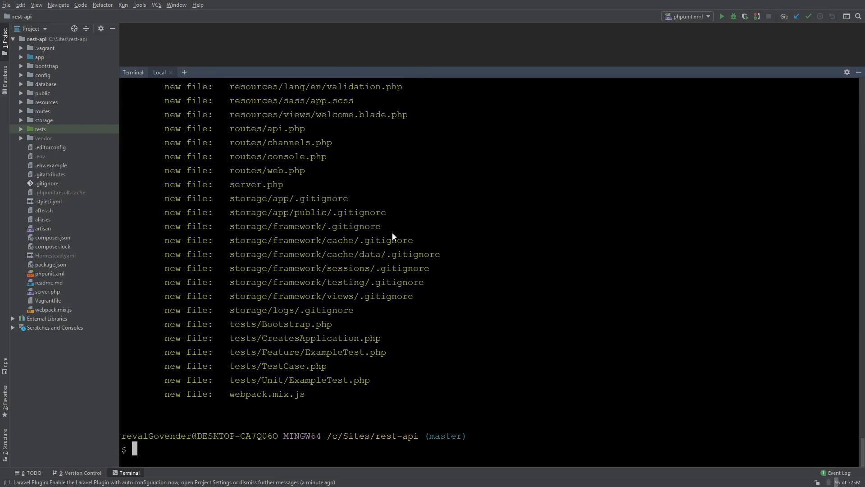
pyautogui.scroll(3)
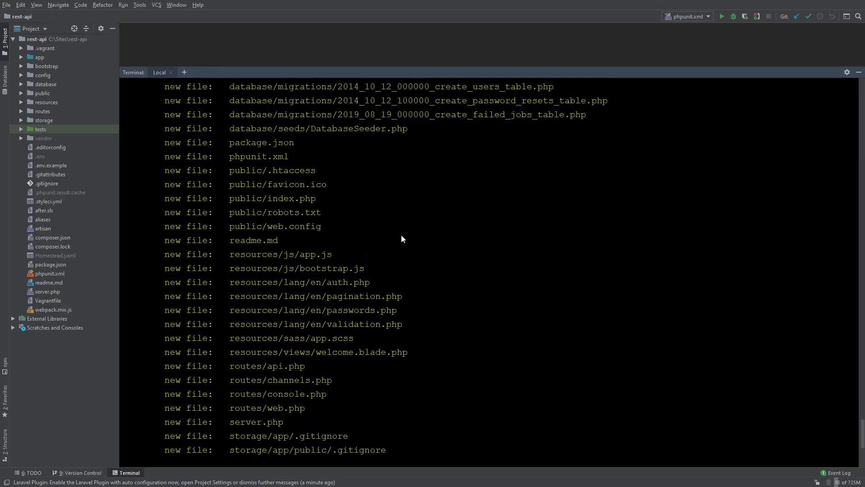
# Commit the staged files with the message "init commit"
pyautogui.write('gi')
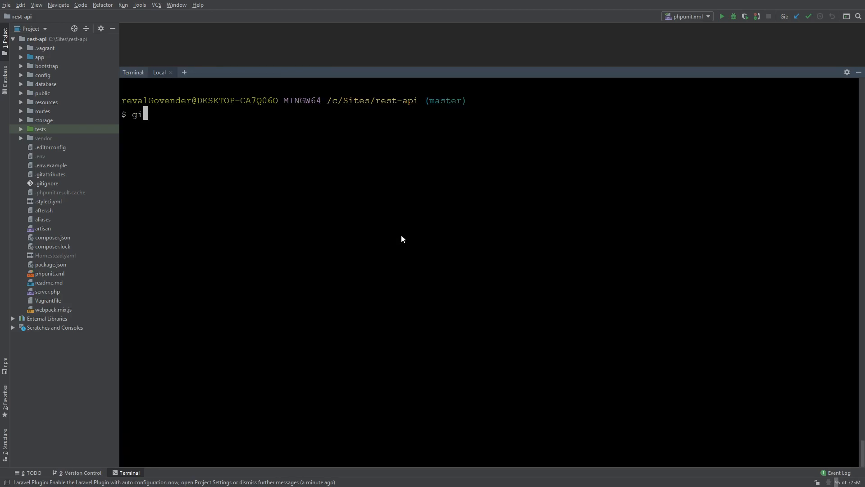
pyautogui.write('t commit')
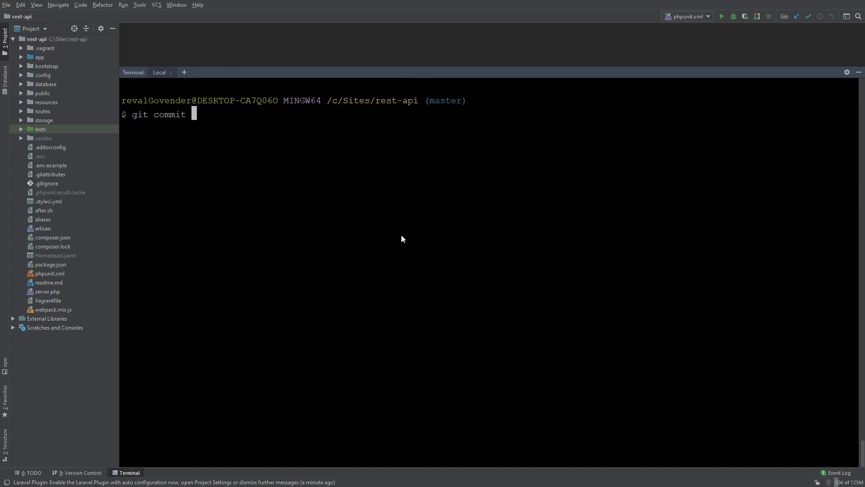
pyautogui.write('-m')
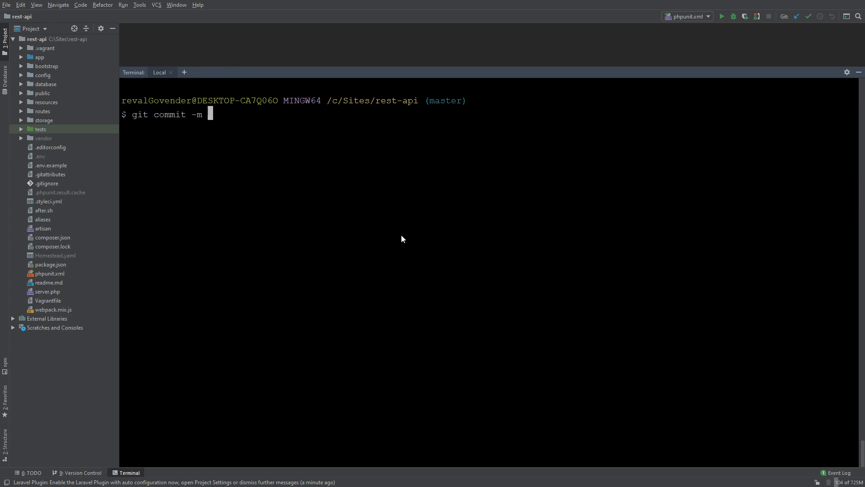
pyautogui.write('"init com')
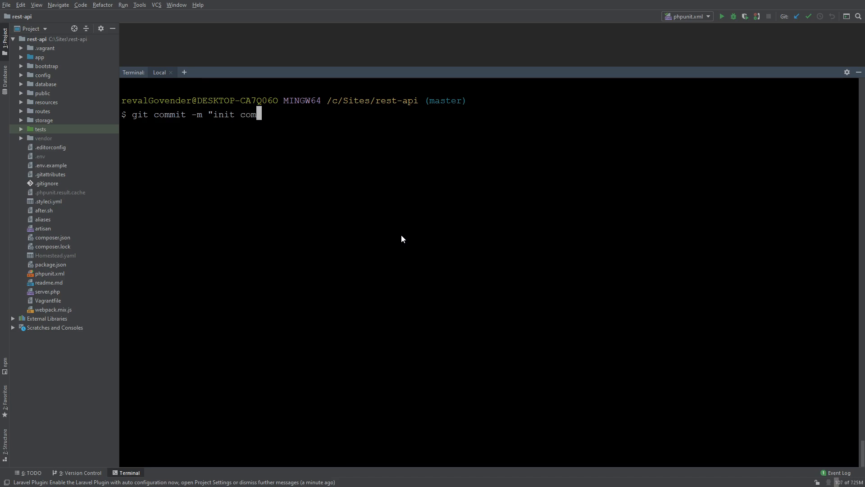
pyautogui.write('mit"')
pyautogui.write('git s')
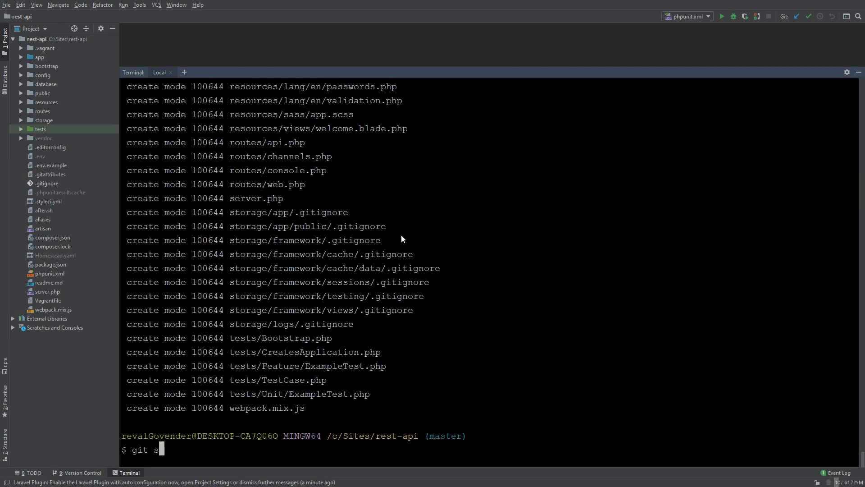
pyautogui.press('Return')
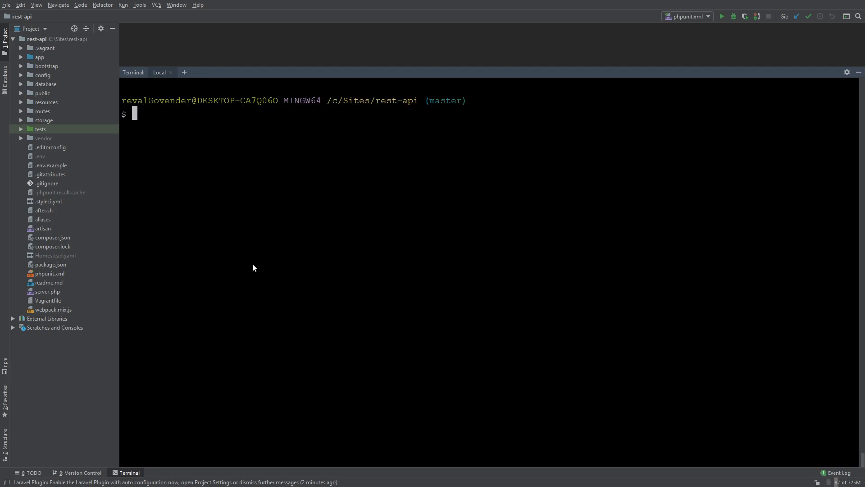
pyautogui.moveTo(705, 140)
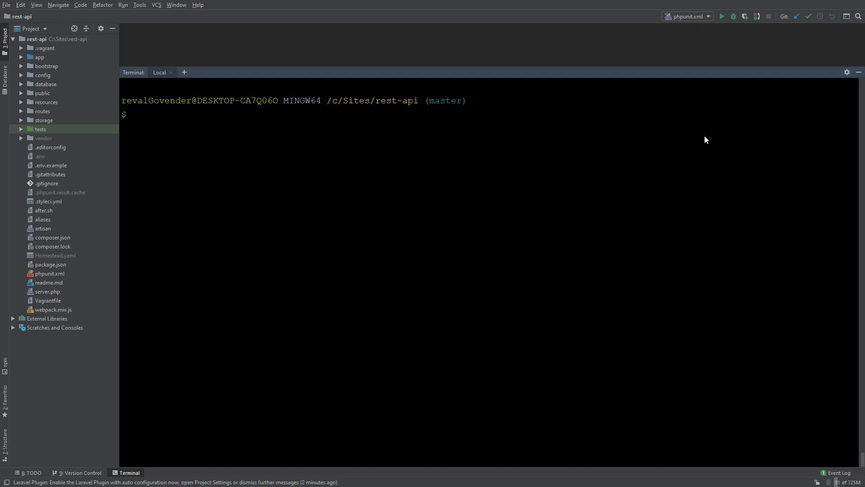
pyautogui.moveTo(680, 143)
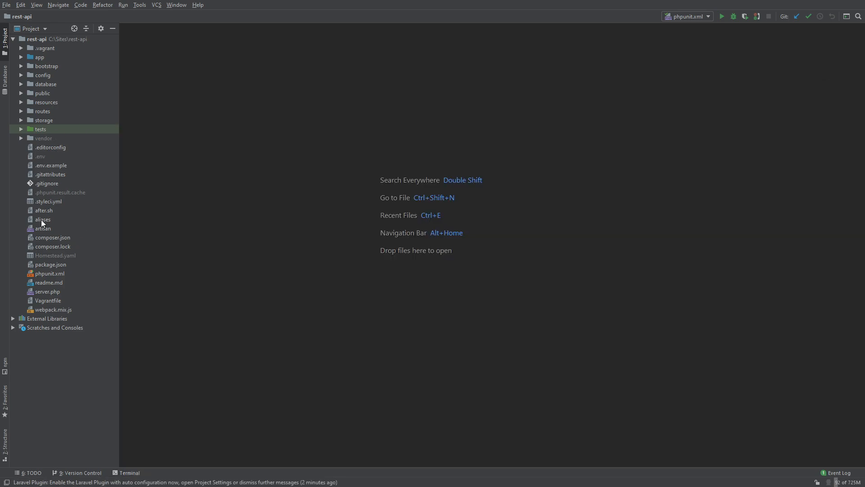
# View Homestead.yaml's homestead database entry, then bring the terminal back up
pyautogui.doubleClick(55, 255)
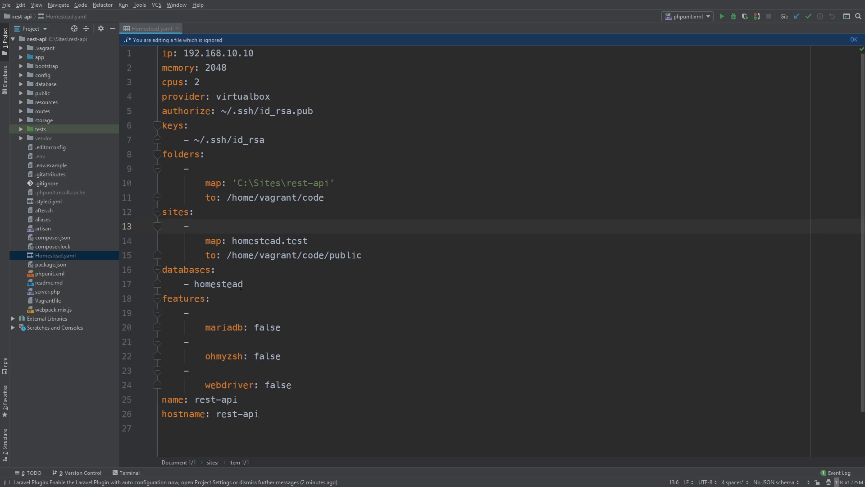
pyautogui.doubleClick(219, 284)
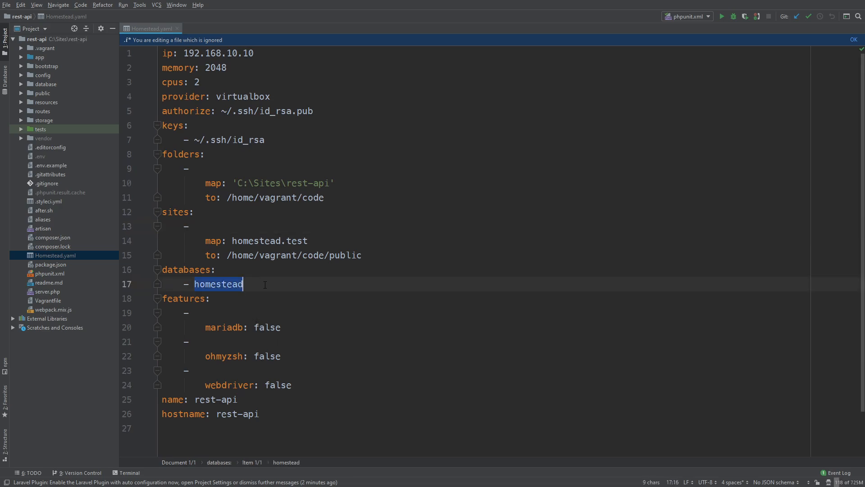
pyautogui.click(242, 284)
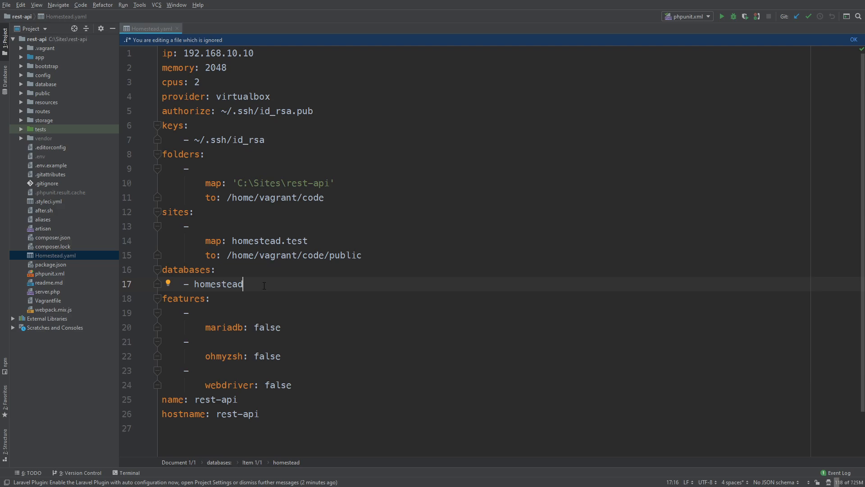
pyautogui.click(129, 472)
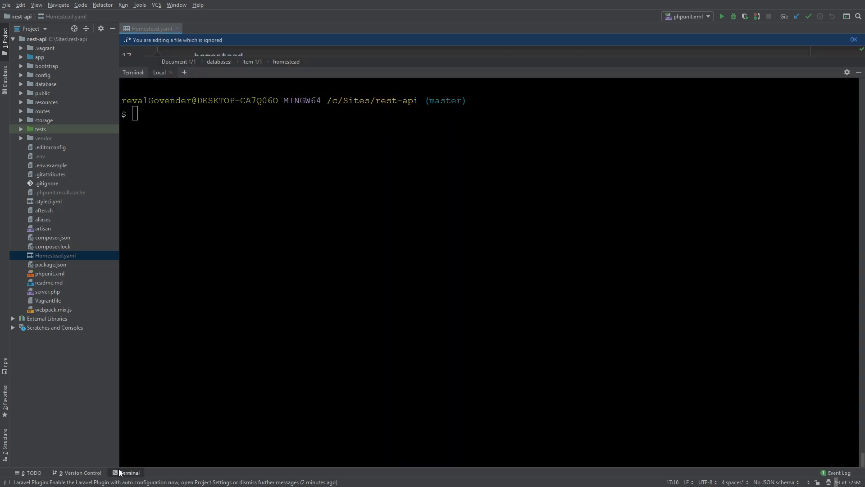
# Log into the Homestead VM with vagrant ssh and clear the screen
pyautogui.write('vagr')
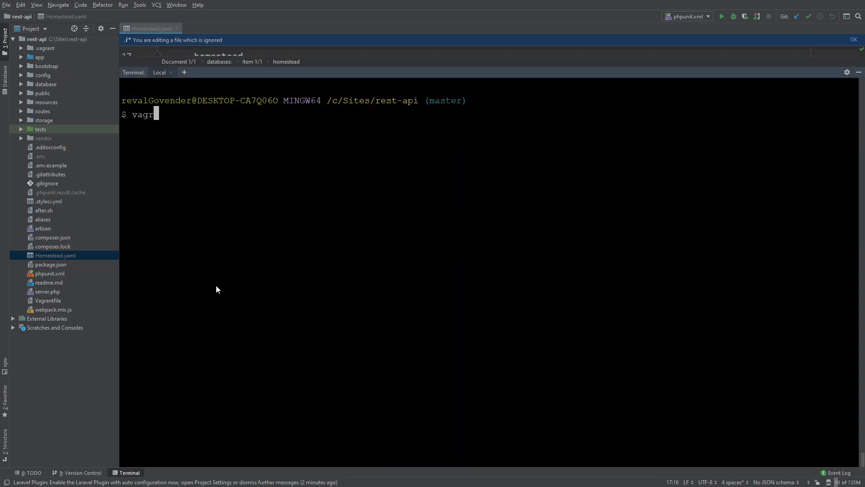
pyautogui.write('ant ssh')
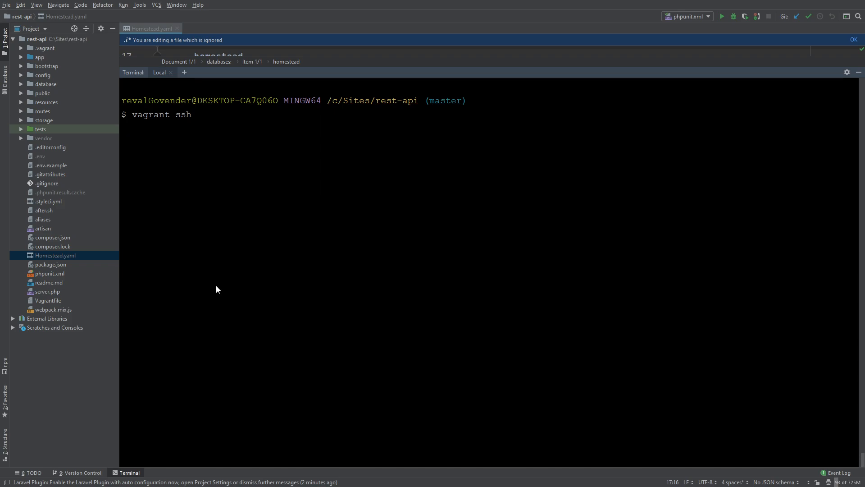
pyautogui.press('Return')
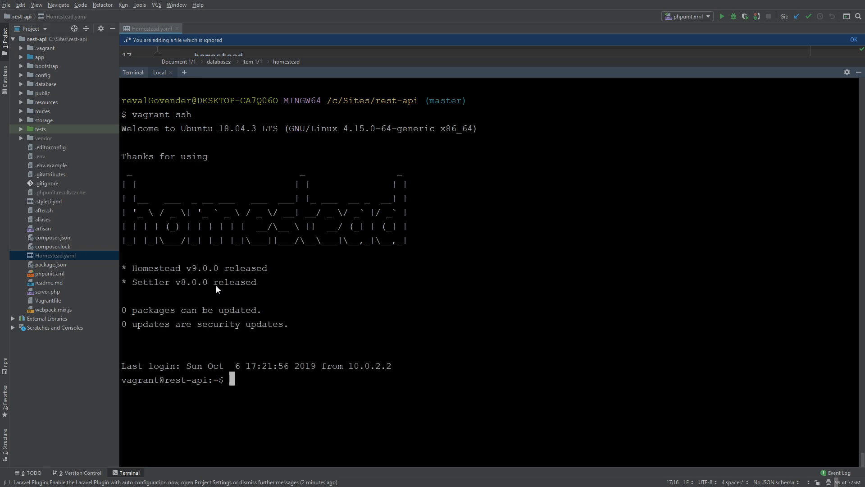
pyautogui.press('ctrl+l')
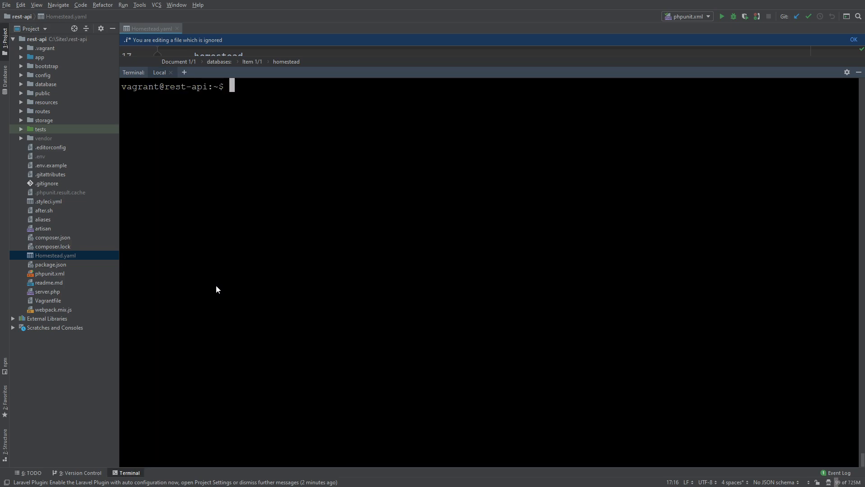
# Start mysql and list the databases with show databases;
pyautogui.write('mysq')
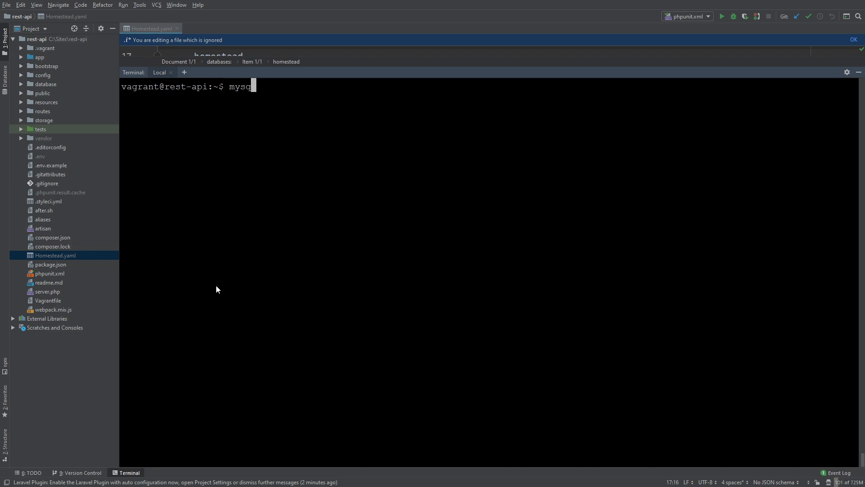
pyautogui.write('show data')
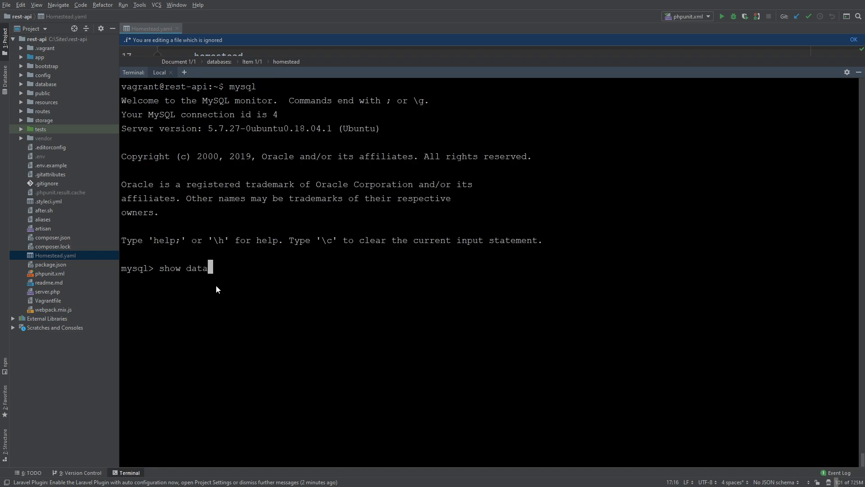
pyautogui.press('Return')
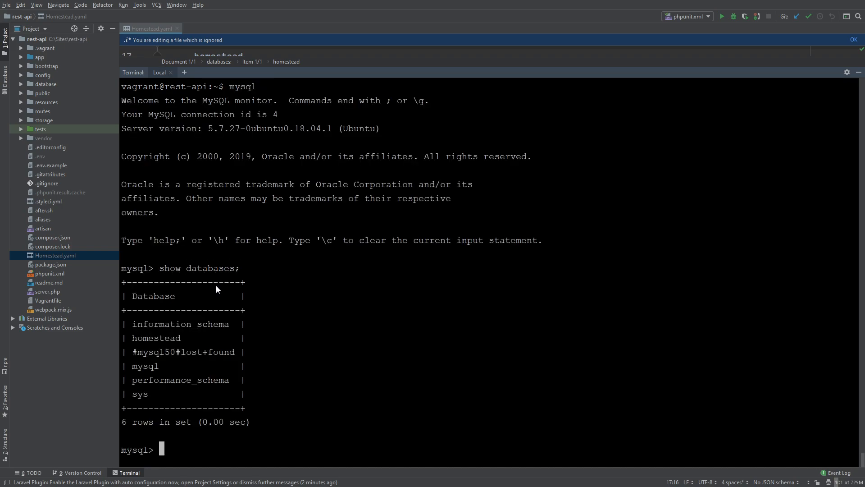
pyautogui.moveTo(173, 335)
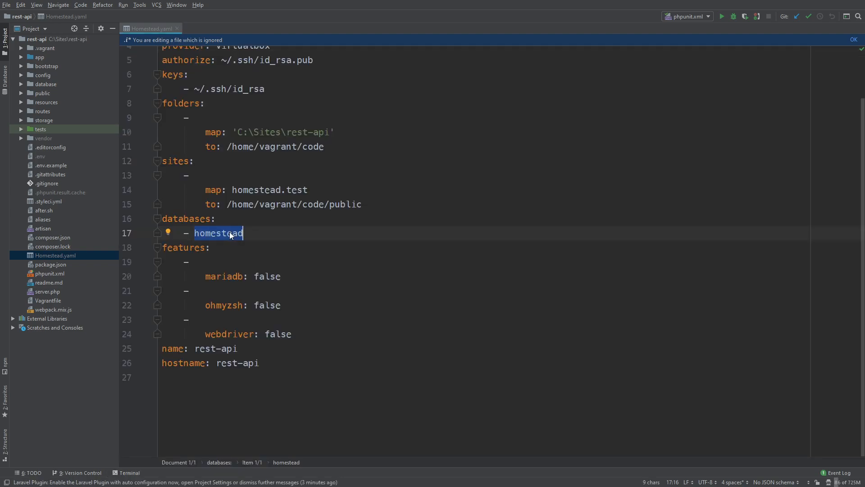
# Replace homestead under databases with rest-api and rest-api-test, then start a new shell
pyautogui.write('rest')
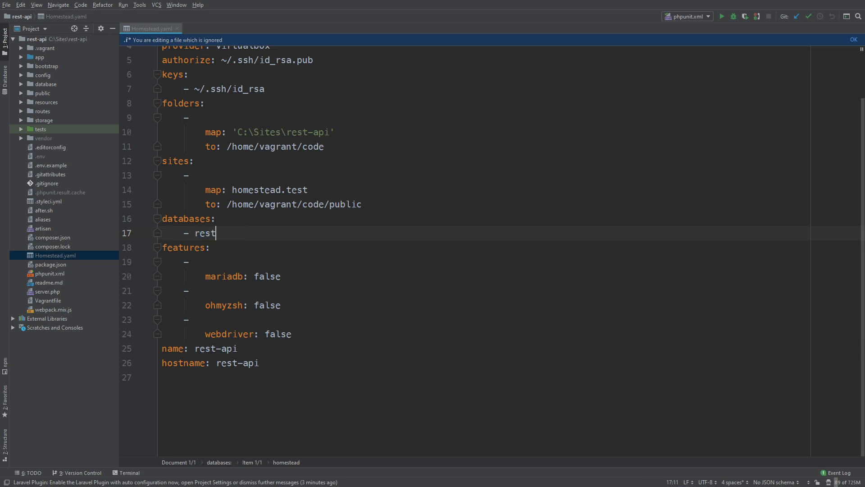
pyautogui.write('-api')
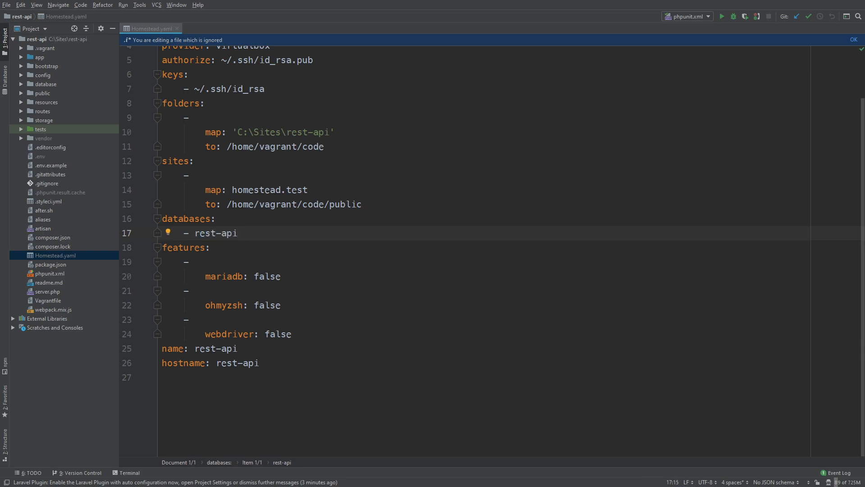
pyautogui.write('r')
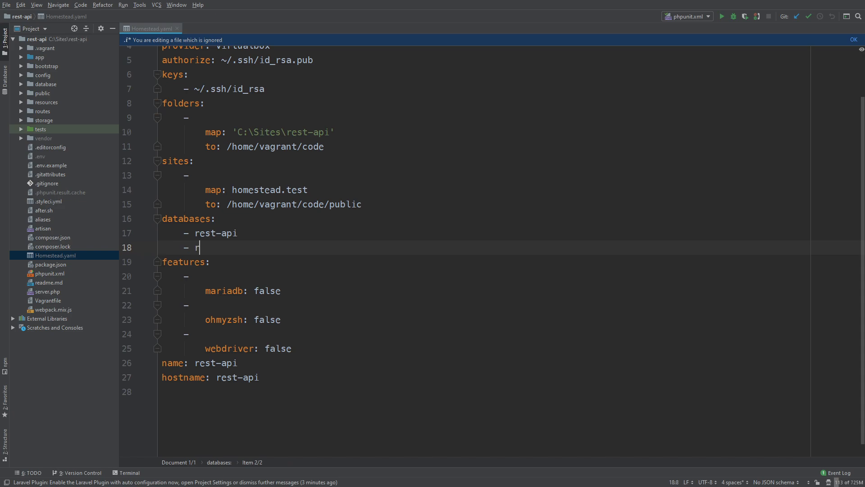
pyautogui.write('est-api')
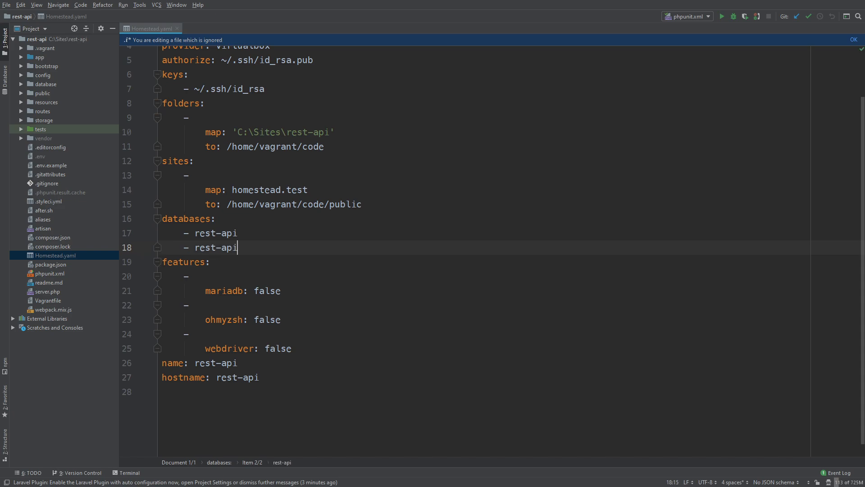
pyautogui.write('-2')
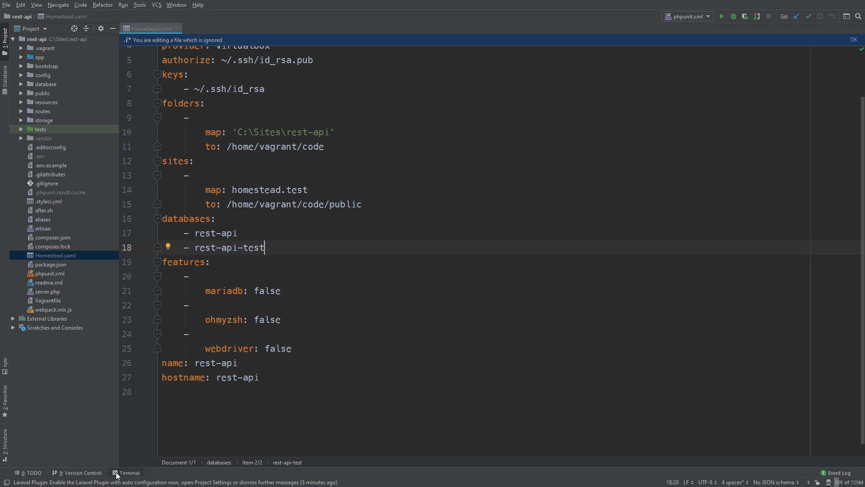
pyautogui.click(128, 472)
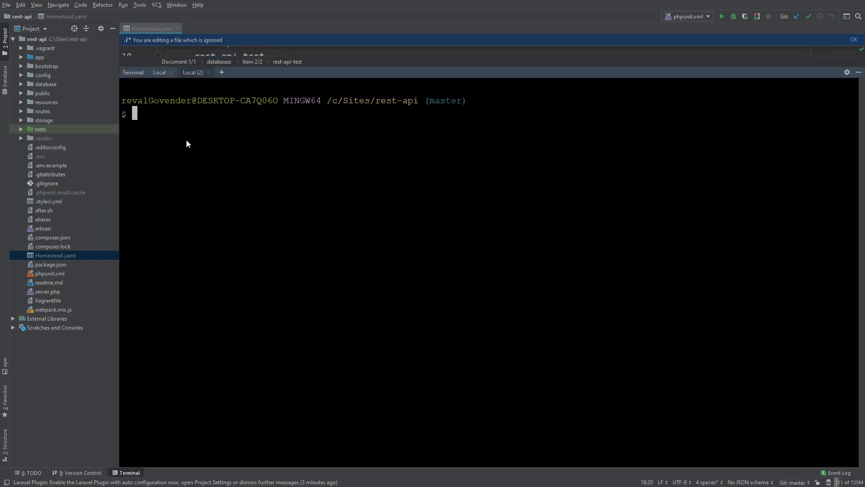
# Run vagrant reload so the VM restarts with the updated Homestead.yaml
pyautogui.write('vagrant')
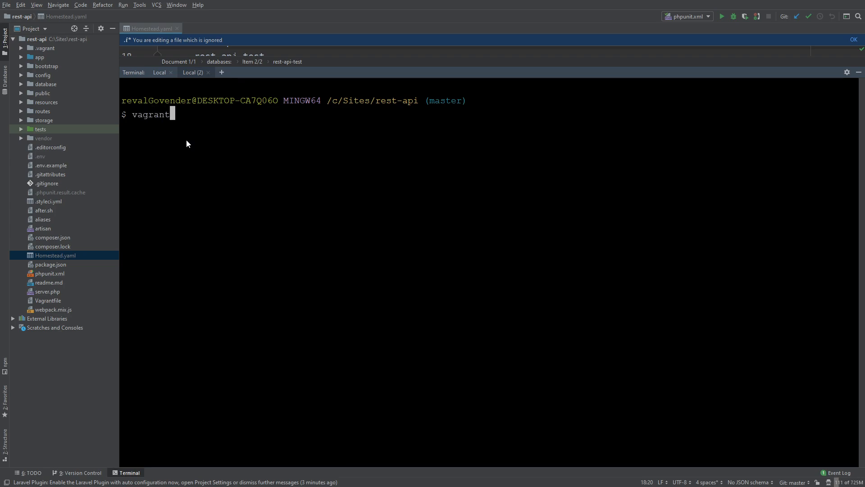
pyautogui.write('reload')
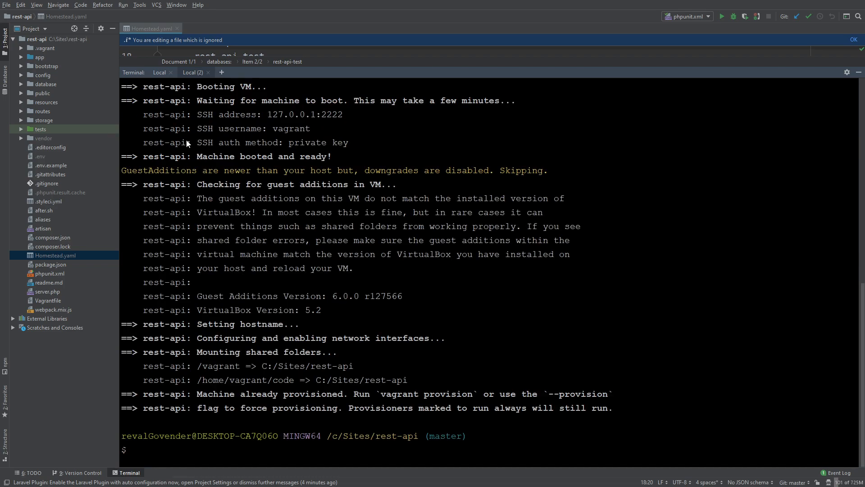
pyautogui.write('vaggr')
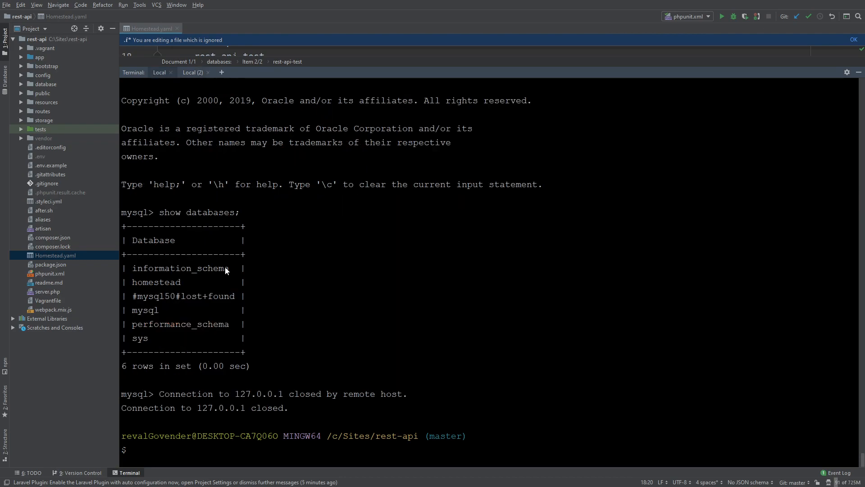
# Log back into the reloaded VM with vagrant ssh
pyautogui.write('v')
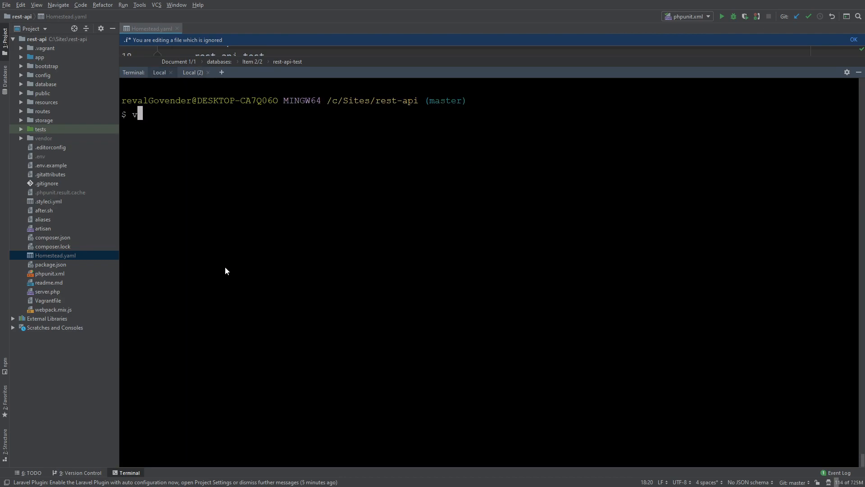
pyautogui.write('agrant ssh')
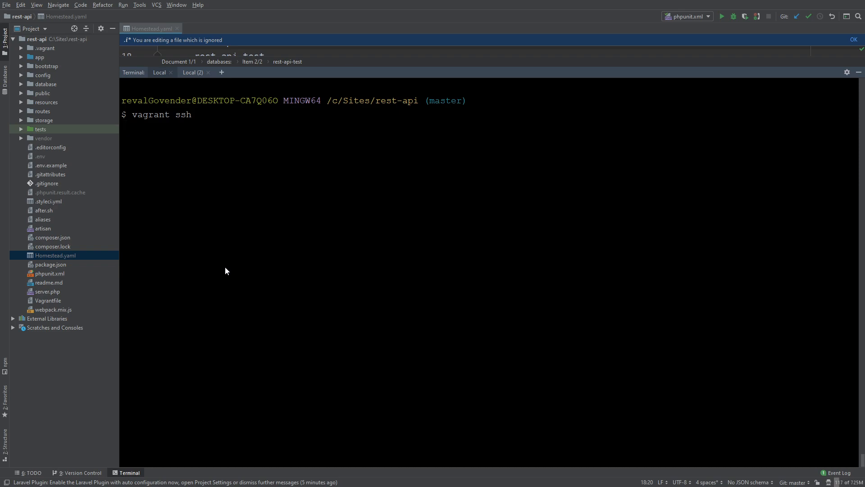
pyautogui.press('Return')
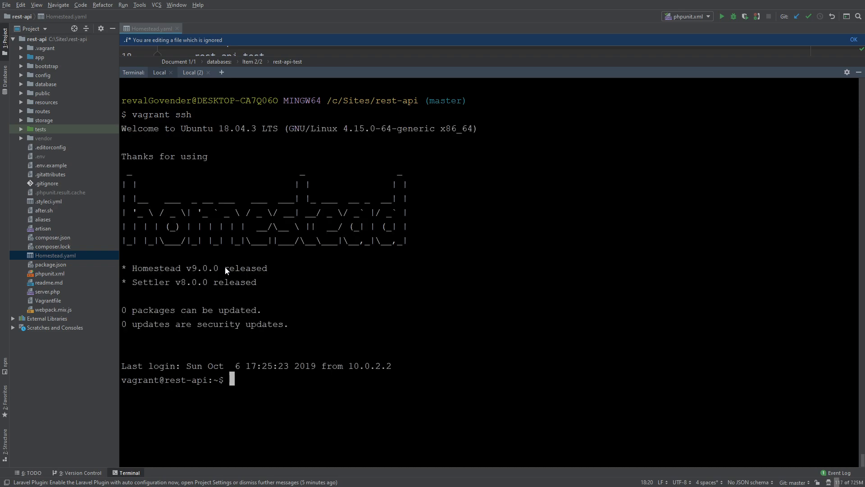
# Run show databases; in mysql to confirm rest-api and rest-api-test exist
pyautogui.write('mysql')
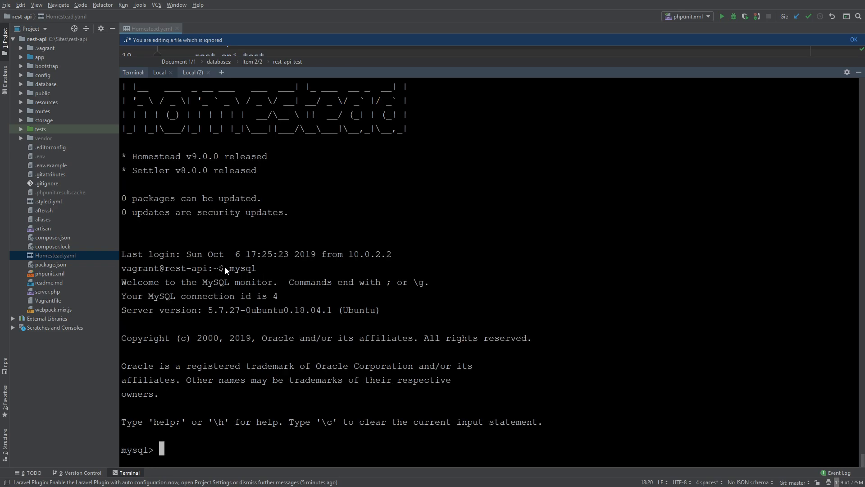
pyautogui.write('show databas')
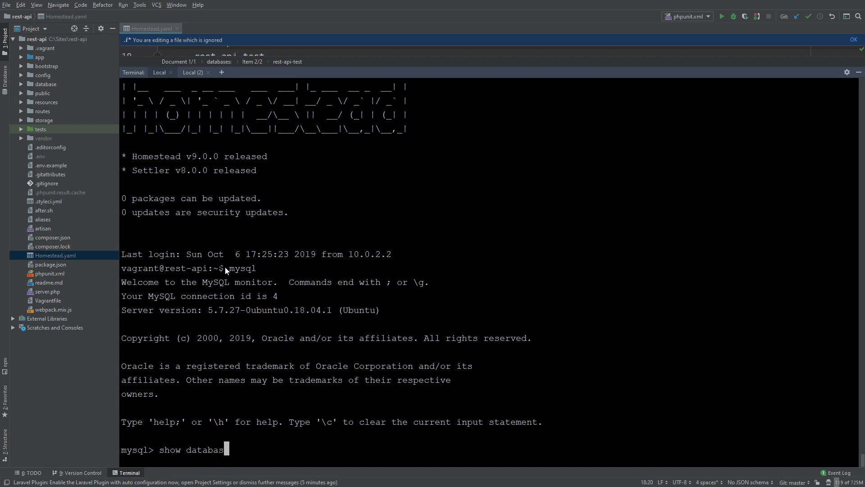
pyautogui.write('es')
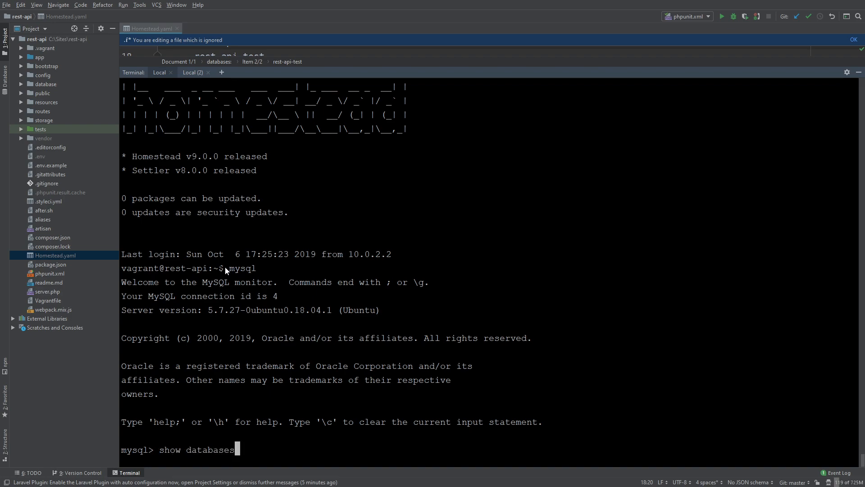
pyautogui.press('Return')
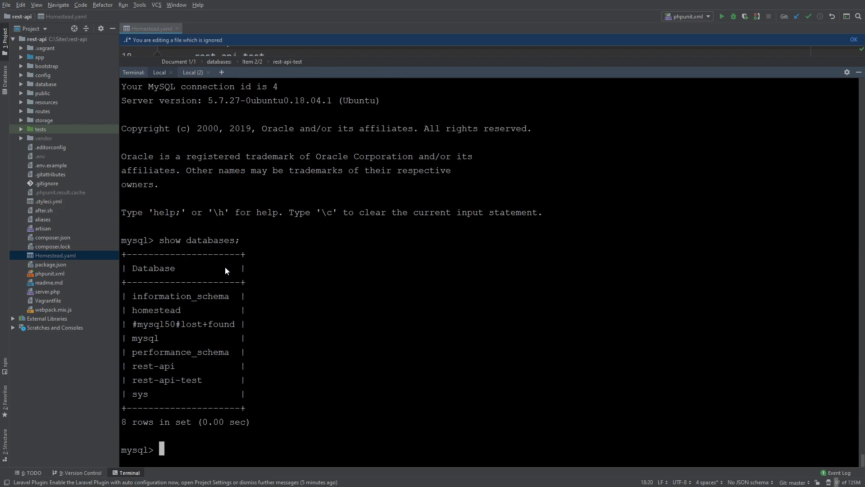
pyautogui.moveTo(133, 358)
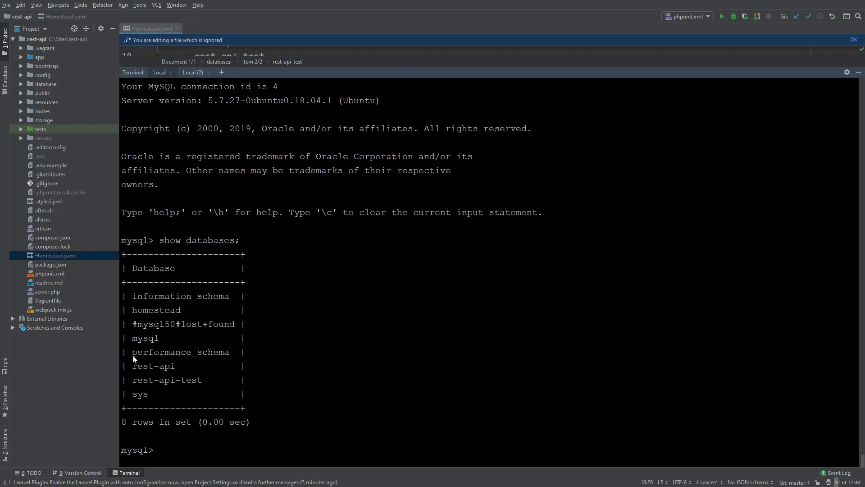
pyautogui.moveTo(195, 387)
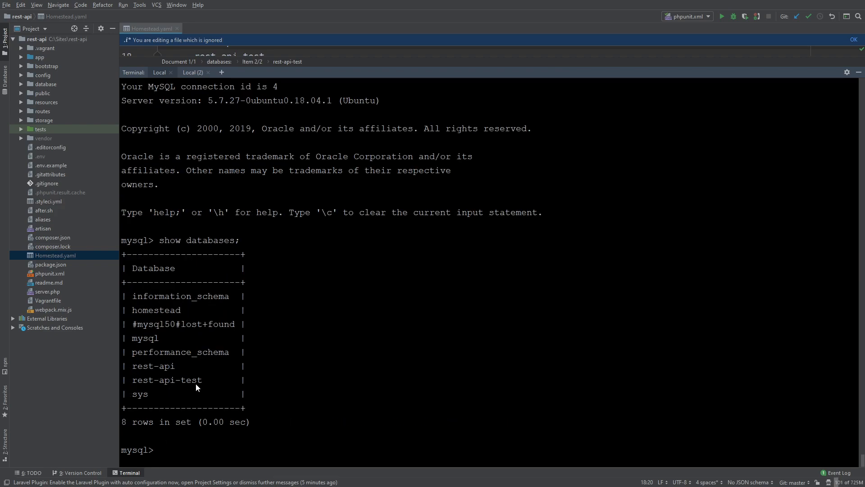
pyautogui.moveTo(198, 380)
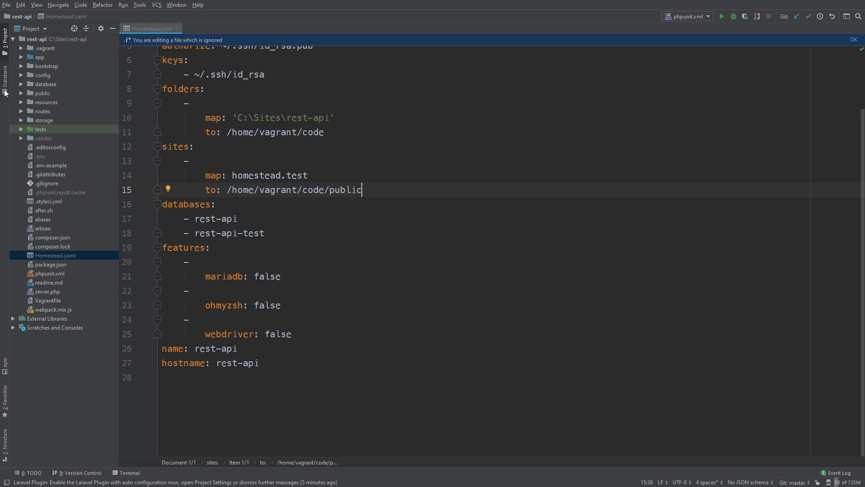
# Start a new MySQL data source from the Database tool window
pyautogui.click(5, 73)
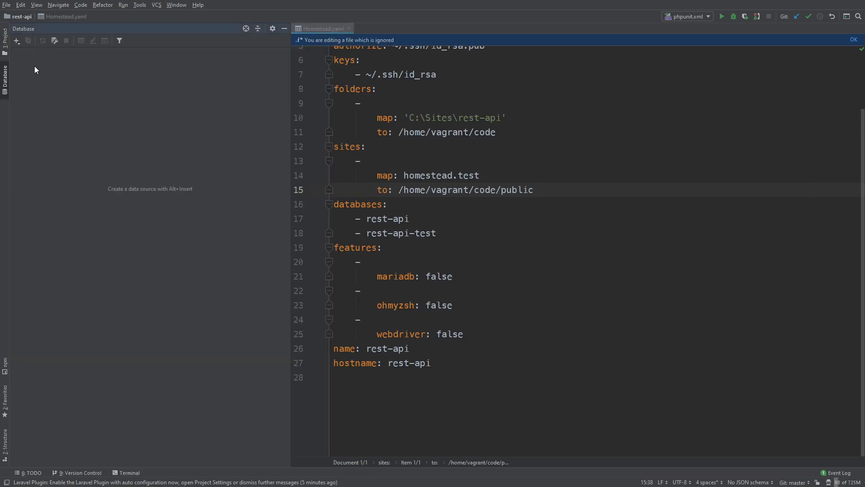
pyautogui.click(16, 41)
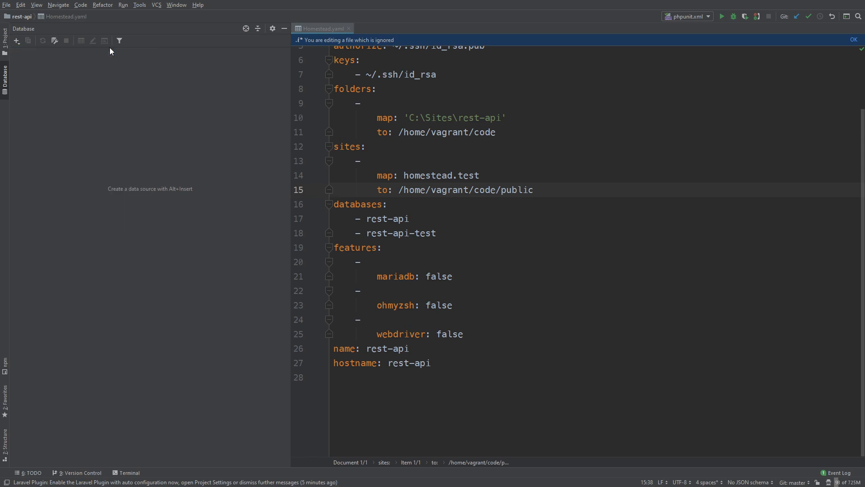
pyautogui.click(16, 40)
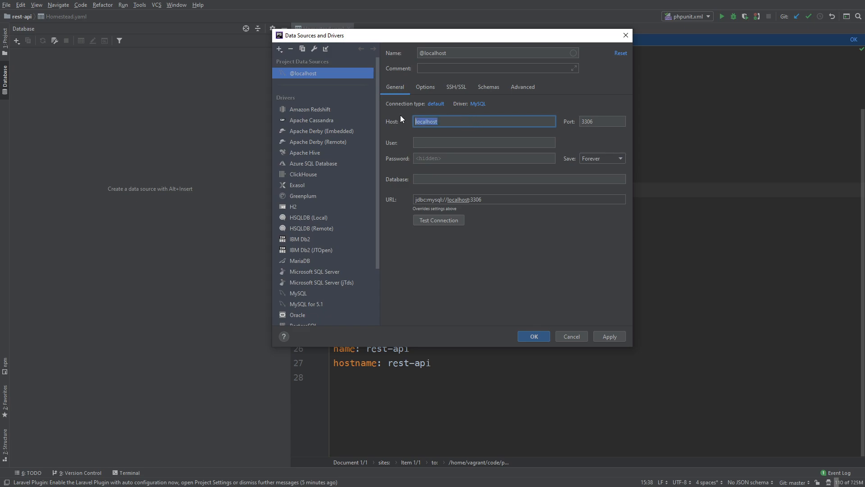
# Set the data source host to 192.168.10.10 and enter the homestead login
pyautogui.write('192.168')
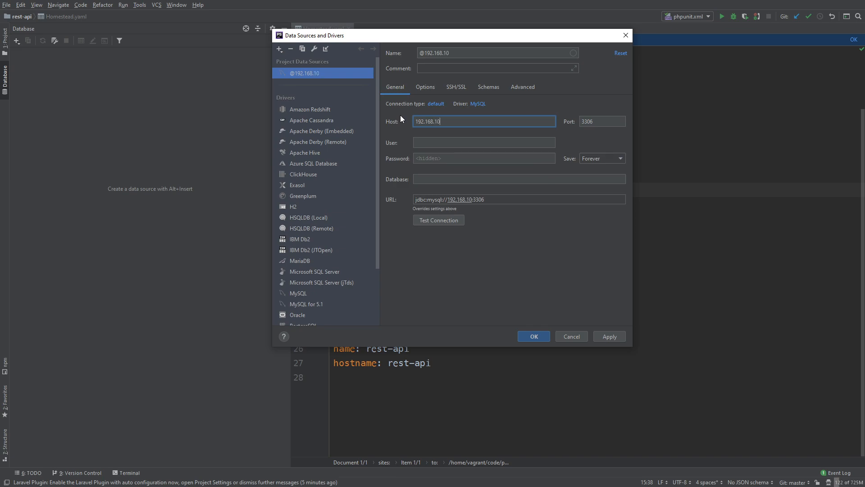
pyautogui.write('.10')
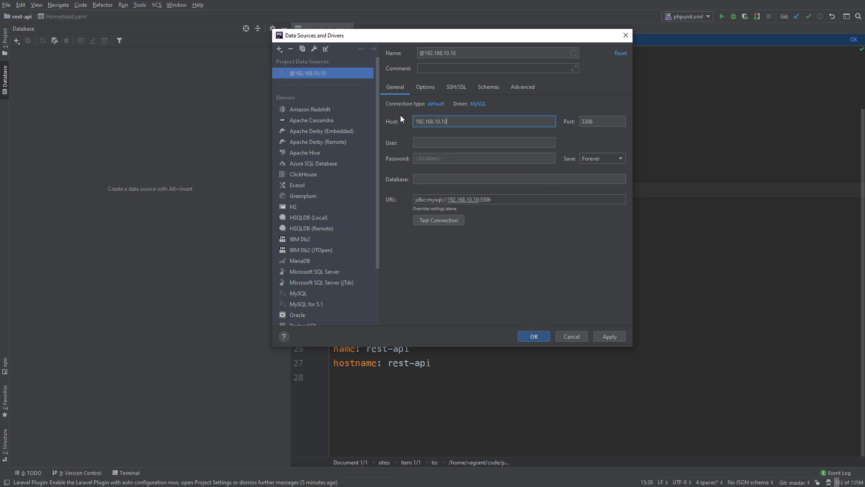
pyautogui.moveTo(598, 124)
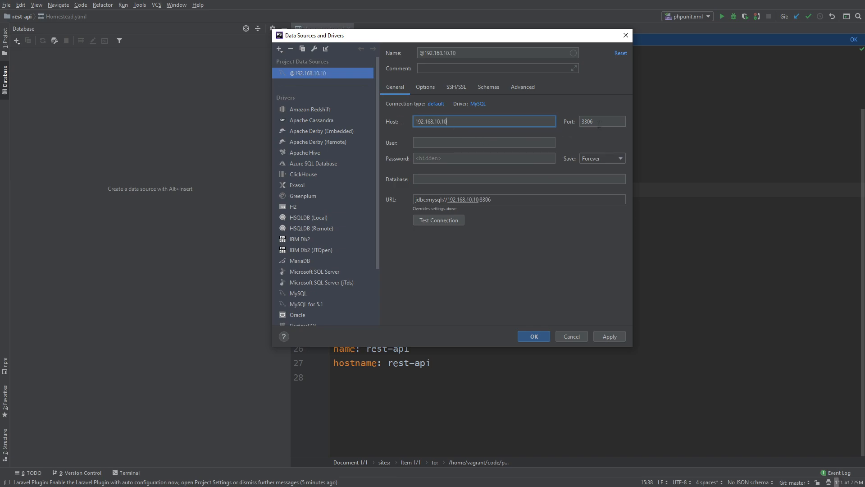
pyautogui.click(483, 141)
pyautogui.write('homestead')
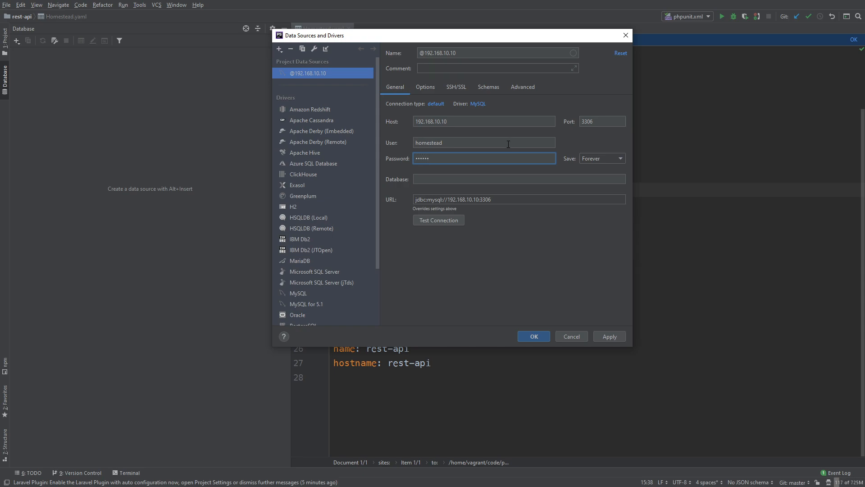
# Test the connection successfully, then save the data source and connect
pyautogui.click(437, 220)
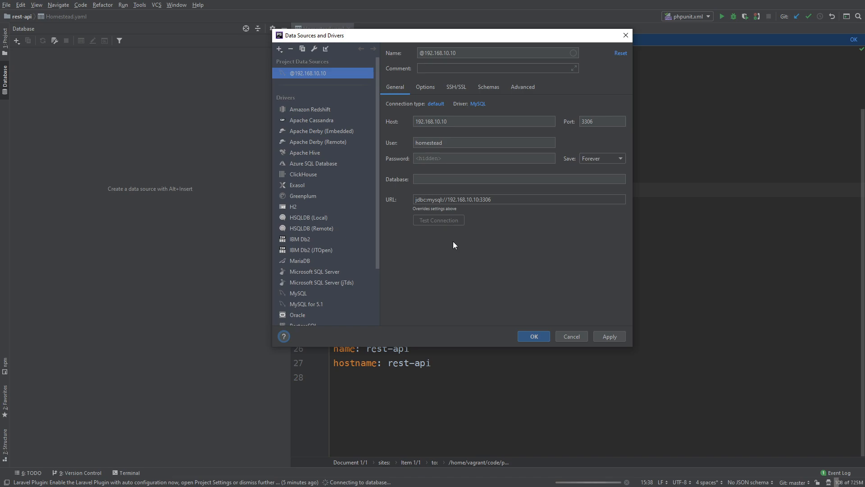
pyautogui.click(438, 220)
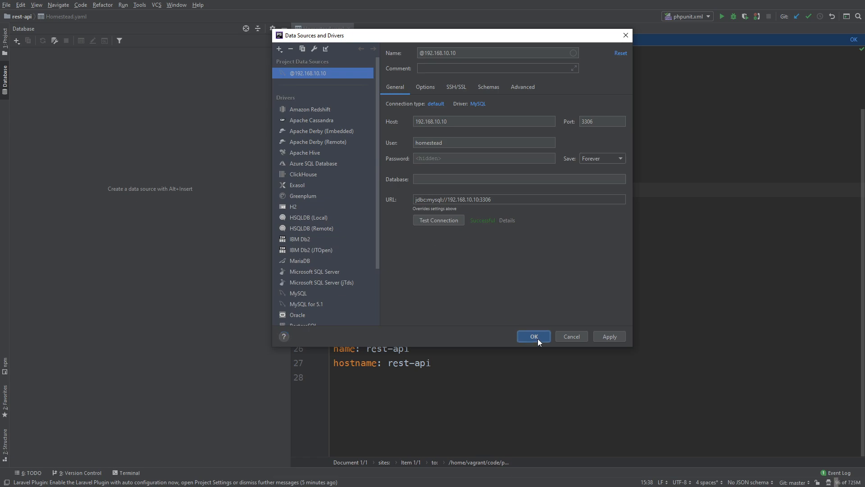
pyautogui.click(533, 336)
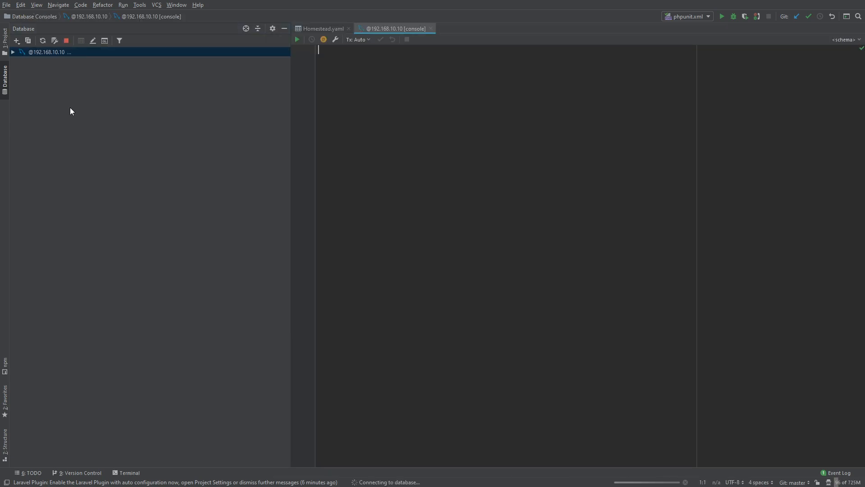
# Bring up Manage Shown Schemas for the new data source's schemas folder
pyautogui.click(13, 52)
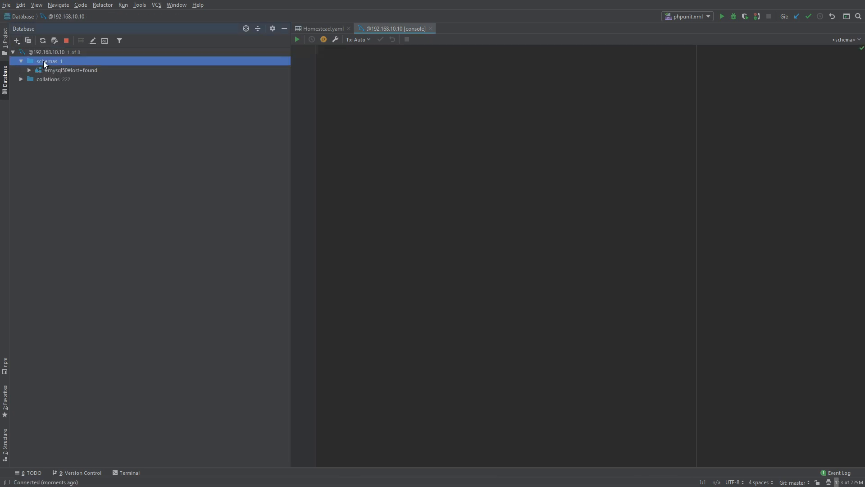
pyautogui.rightClick(47, 60)
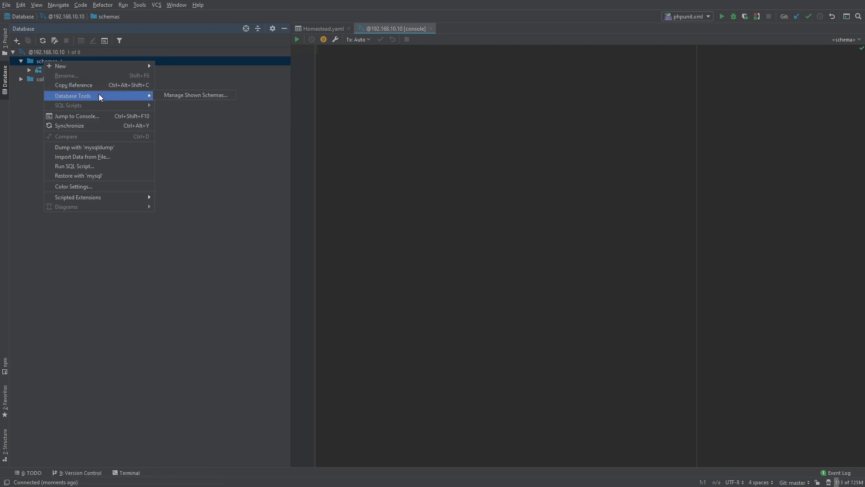
pyautogui.click(195, 95)
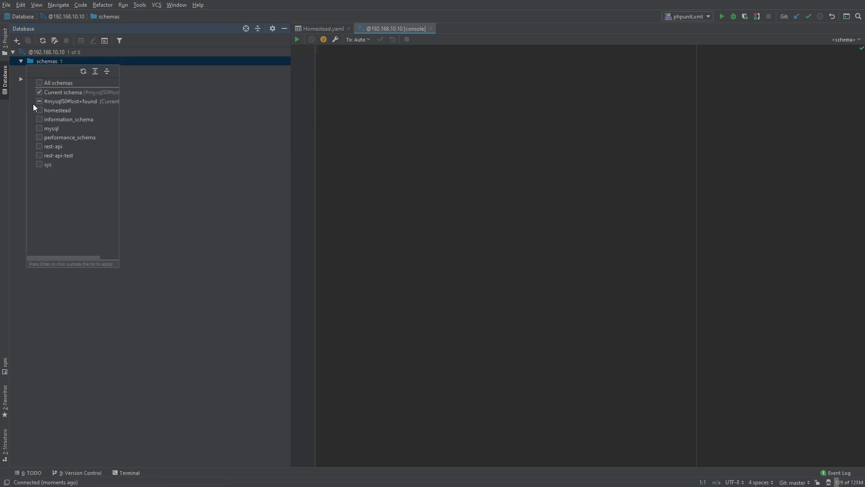
# Untick current-schema-only and tick the rest-api and rest-api-test schemas
pyautogui.click(63, 92)
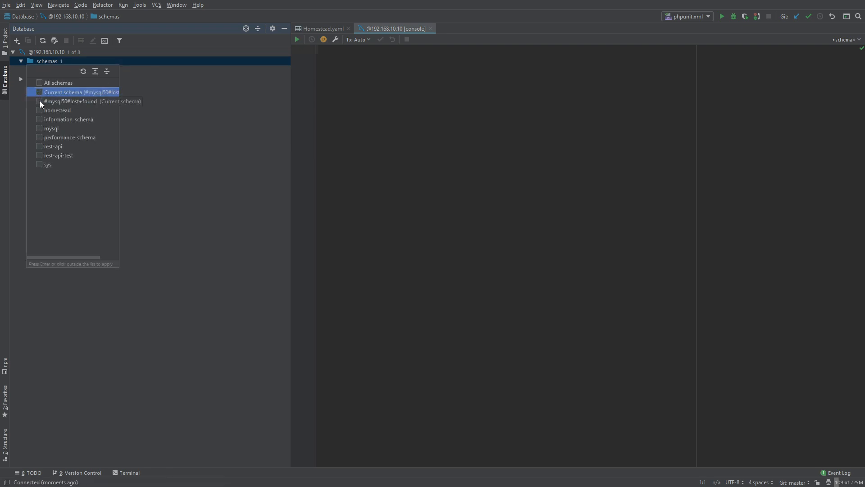
pyautogui.click(38, 146)
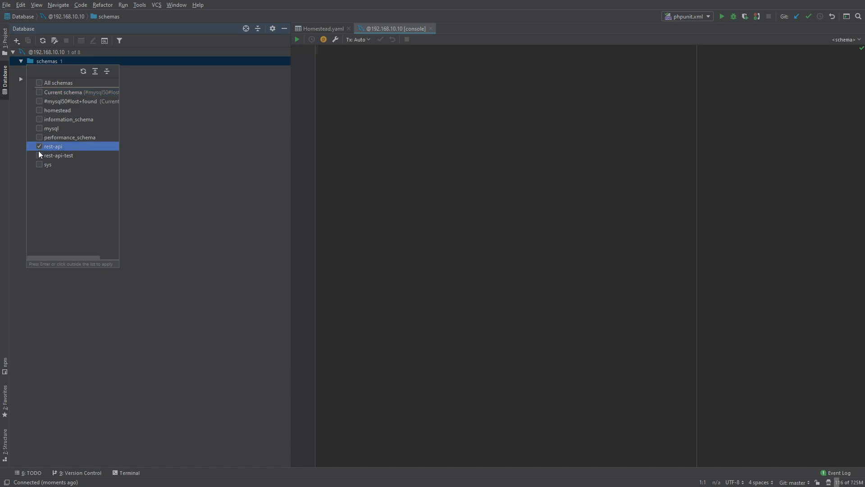
pyautogui.click(39, 155)
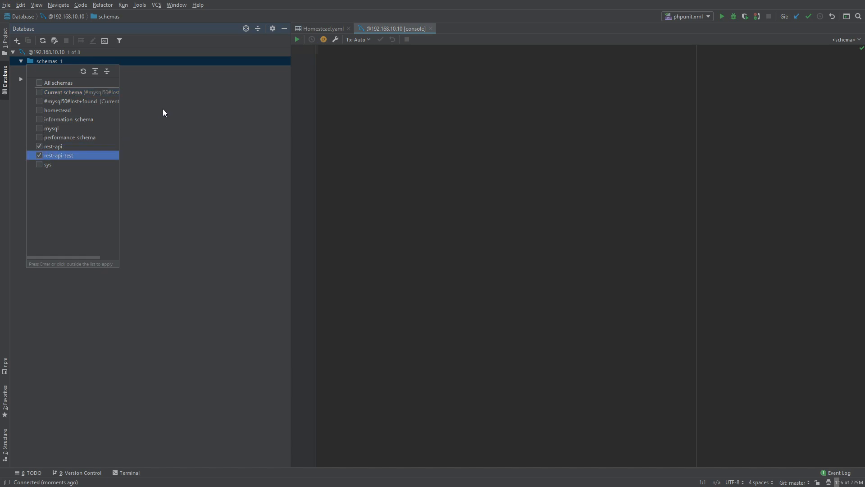